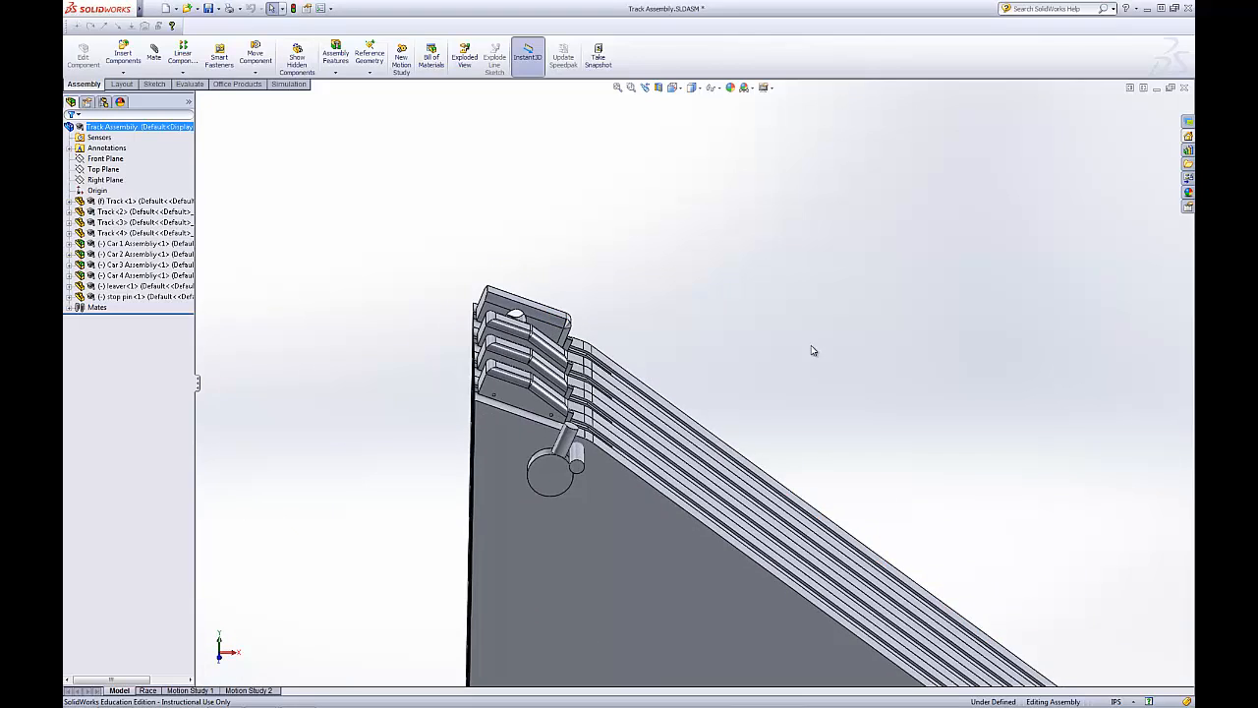
Orbit the view to bring the four cars atop the sloped track into close view.
left_click_drag(813, 351, 760, 321)
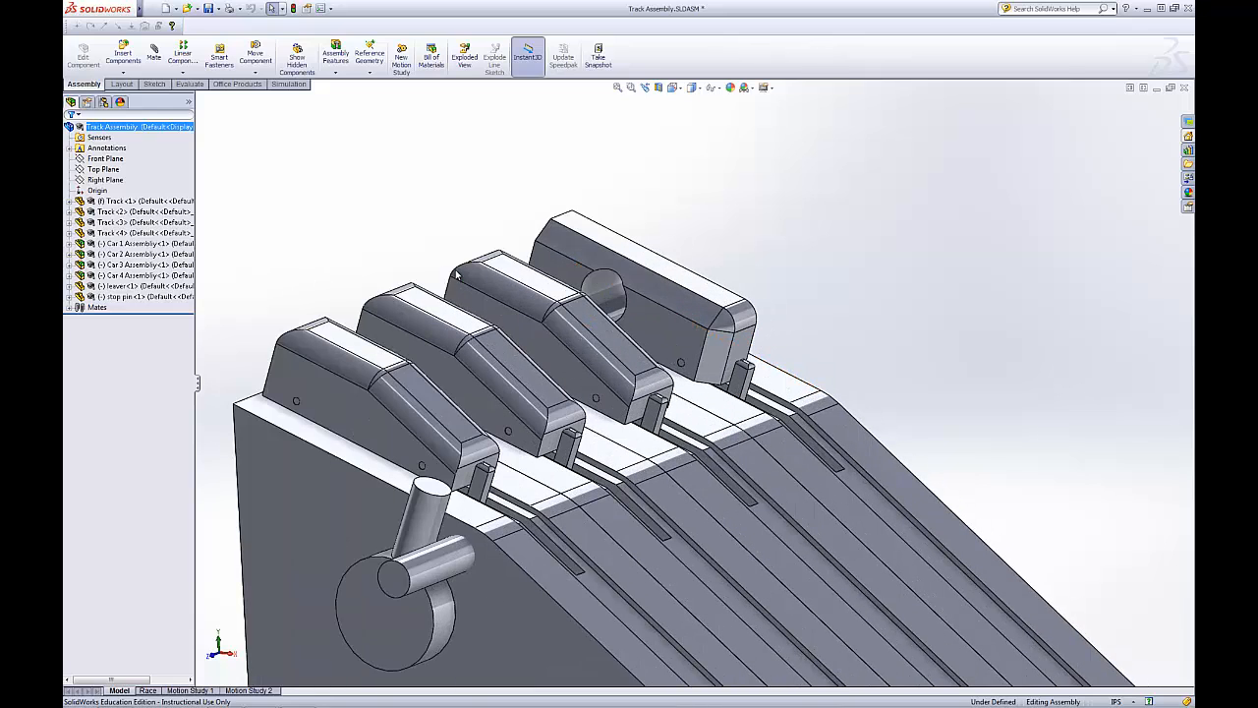
Edit the Car slot 2 part in context via Edit Part, accepting the warning.
left_click(521, 275)
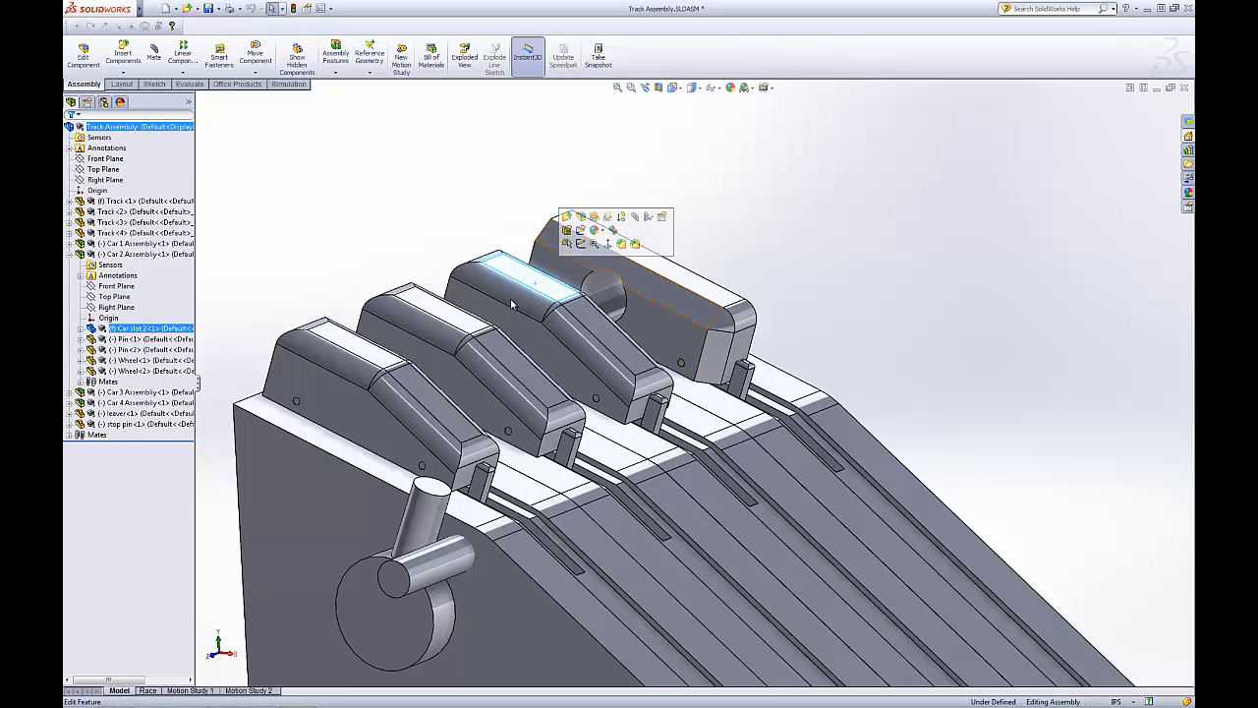
right_click(535, 285)
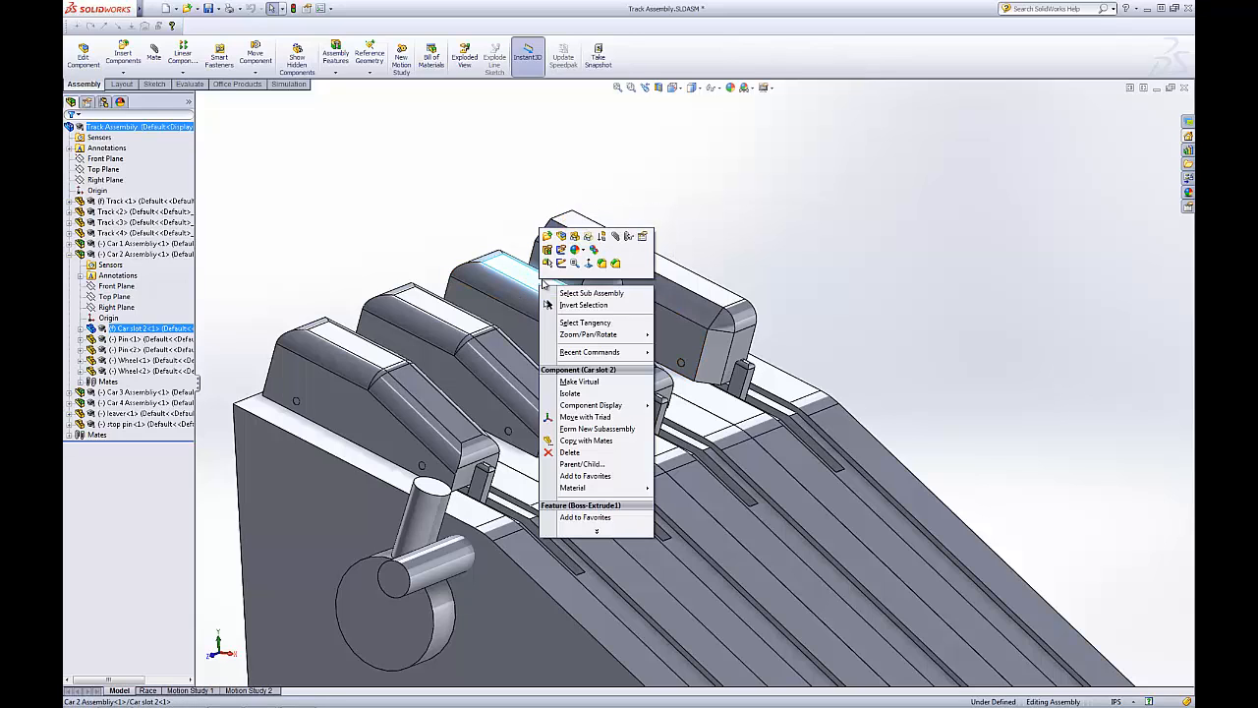
mouse_move(561, 237)
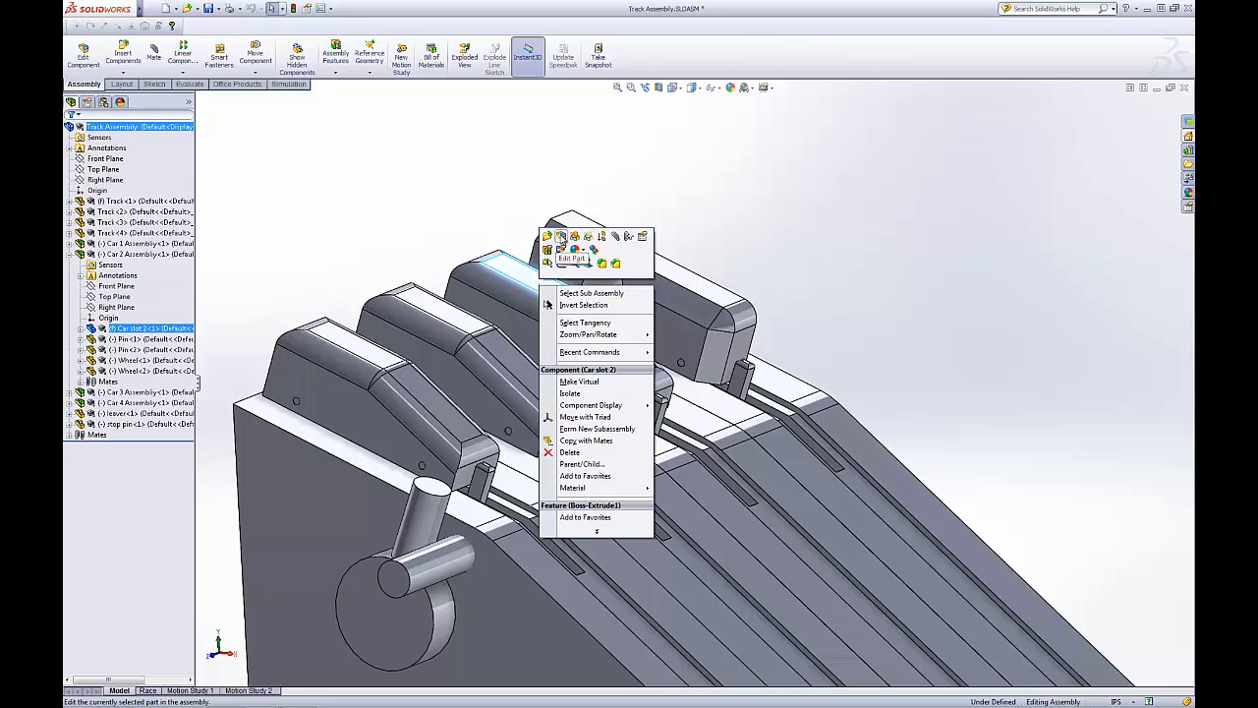
left_click(573, 257)
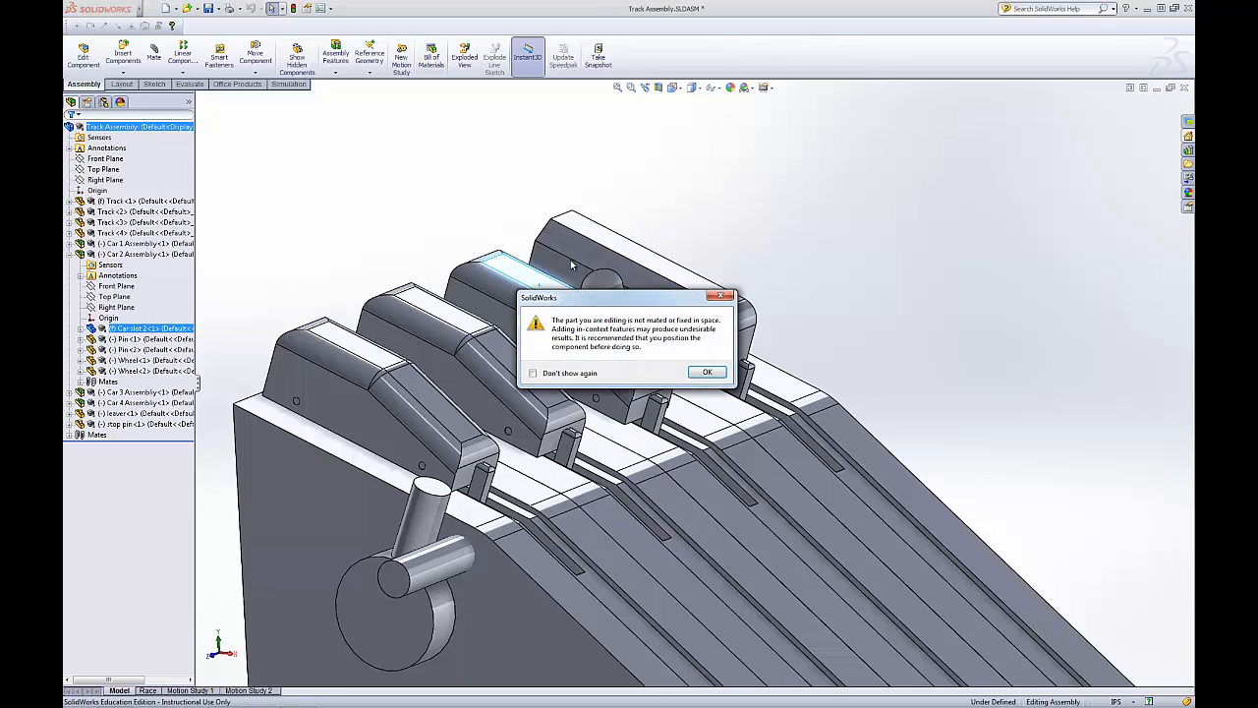
left_click(707, 372)
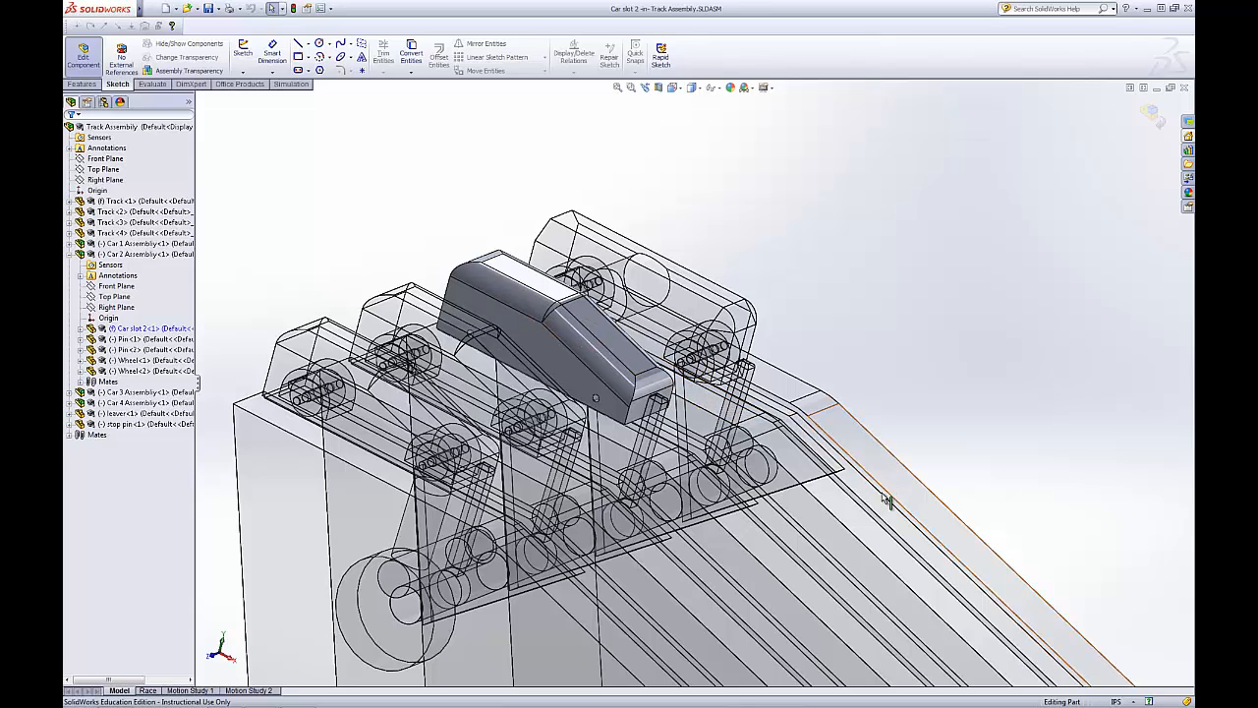
mouse_move(639, 614)
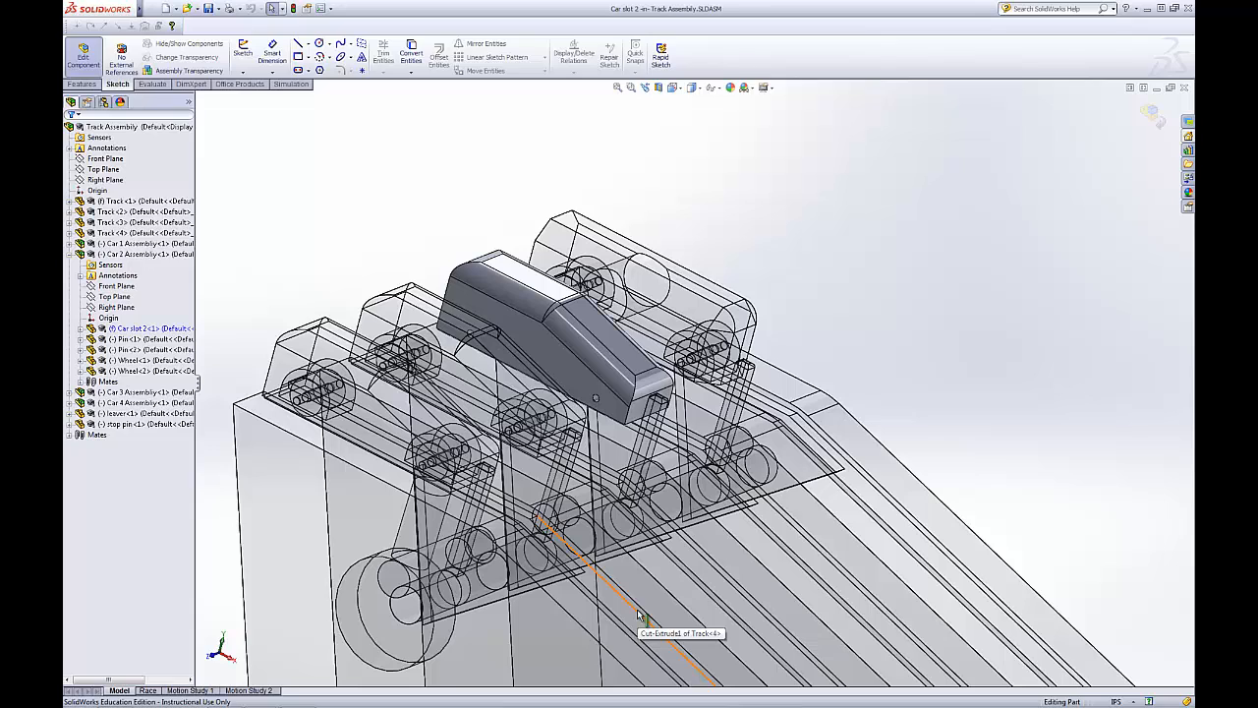
mouse_move(700, 243)
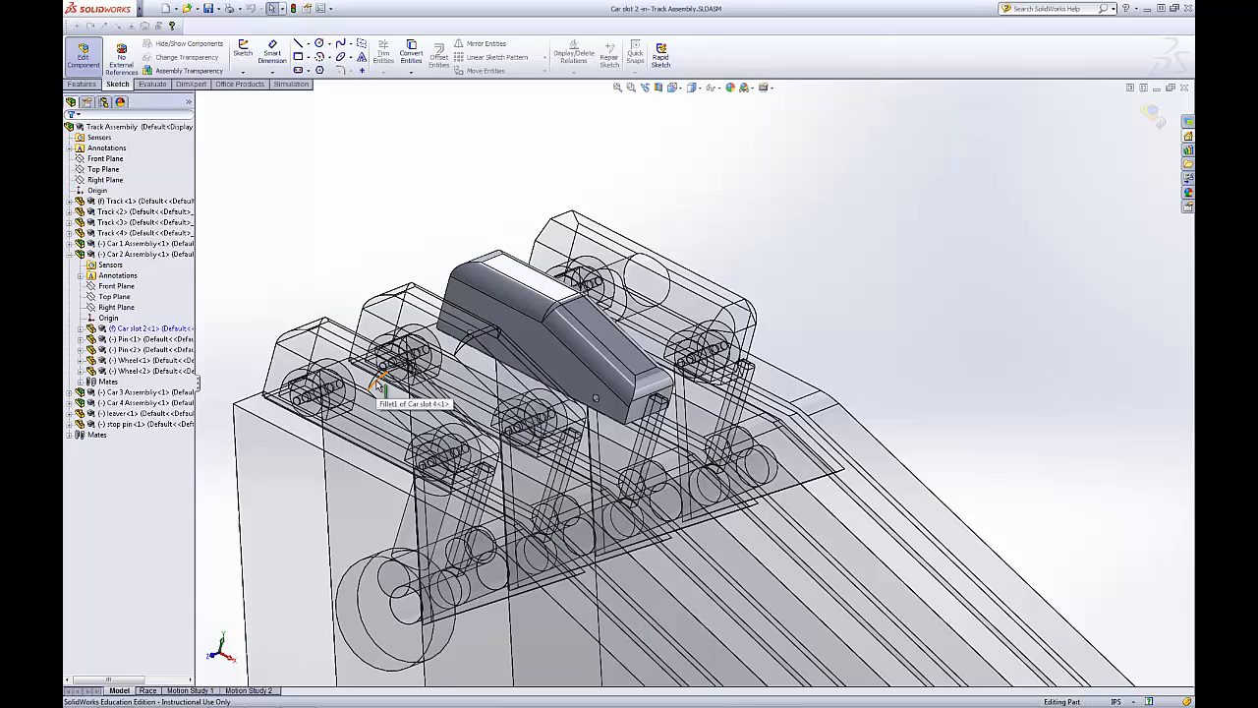
mouse_move(181, 143)
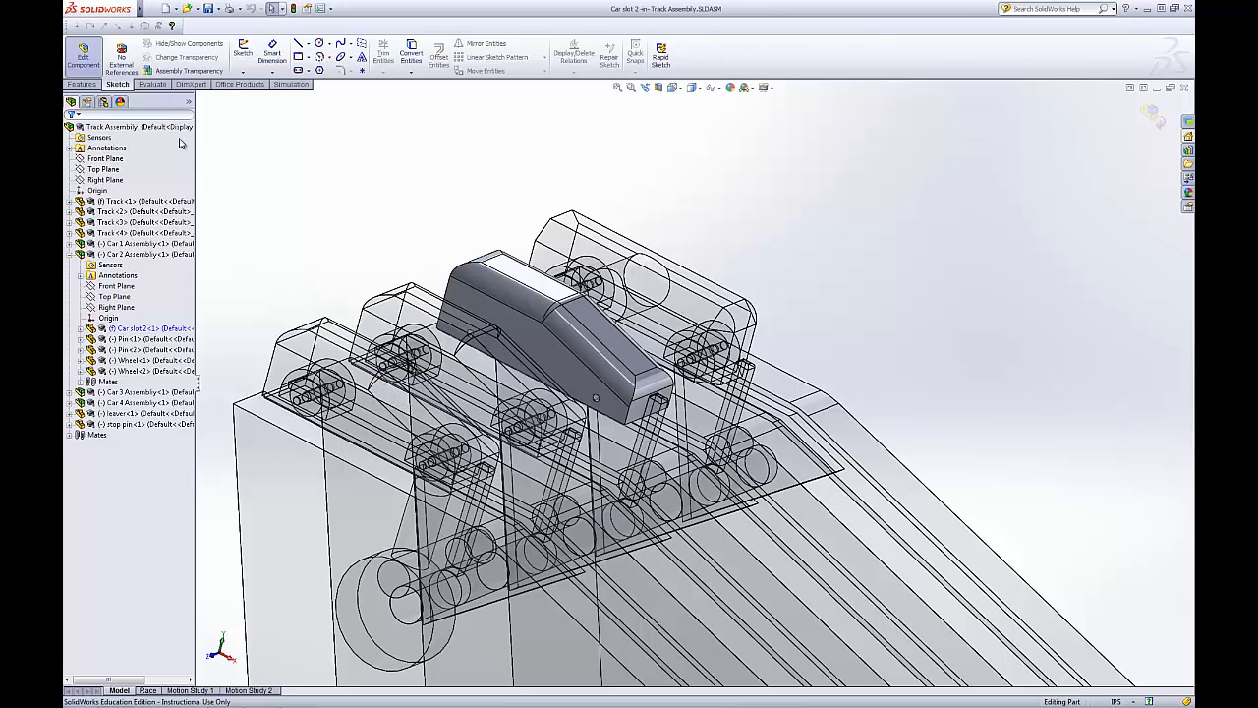
Cycle through the Evaluate, Sketch and Features tools and zoom in on Car slot 2's body.
left_click(152, 84)
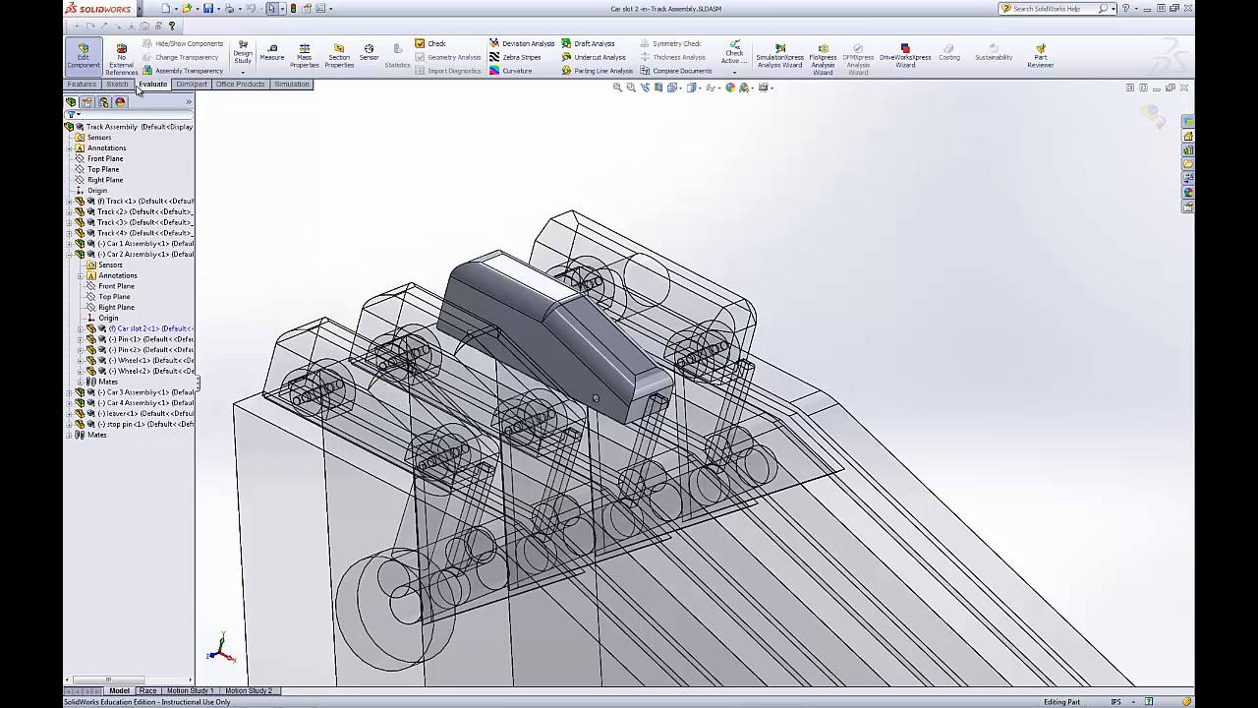
left_click(117, 83)
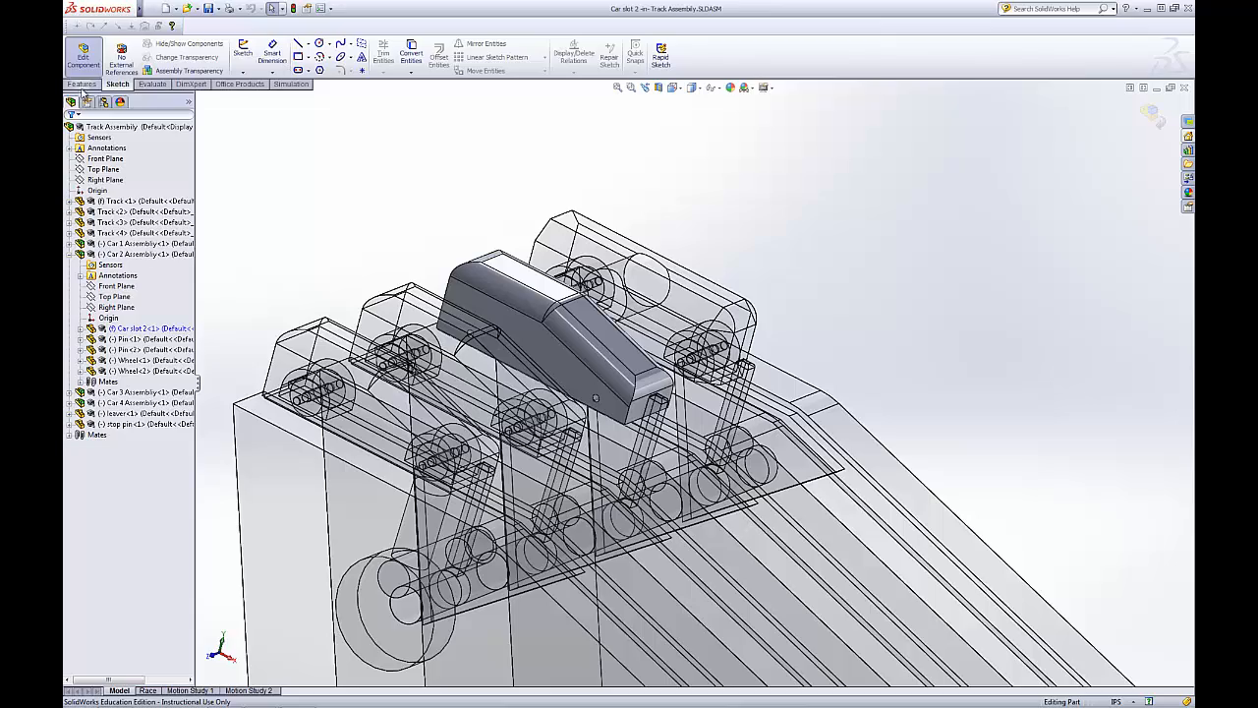
left_click(80, 83)
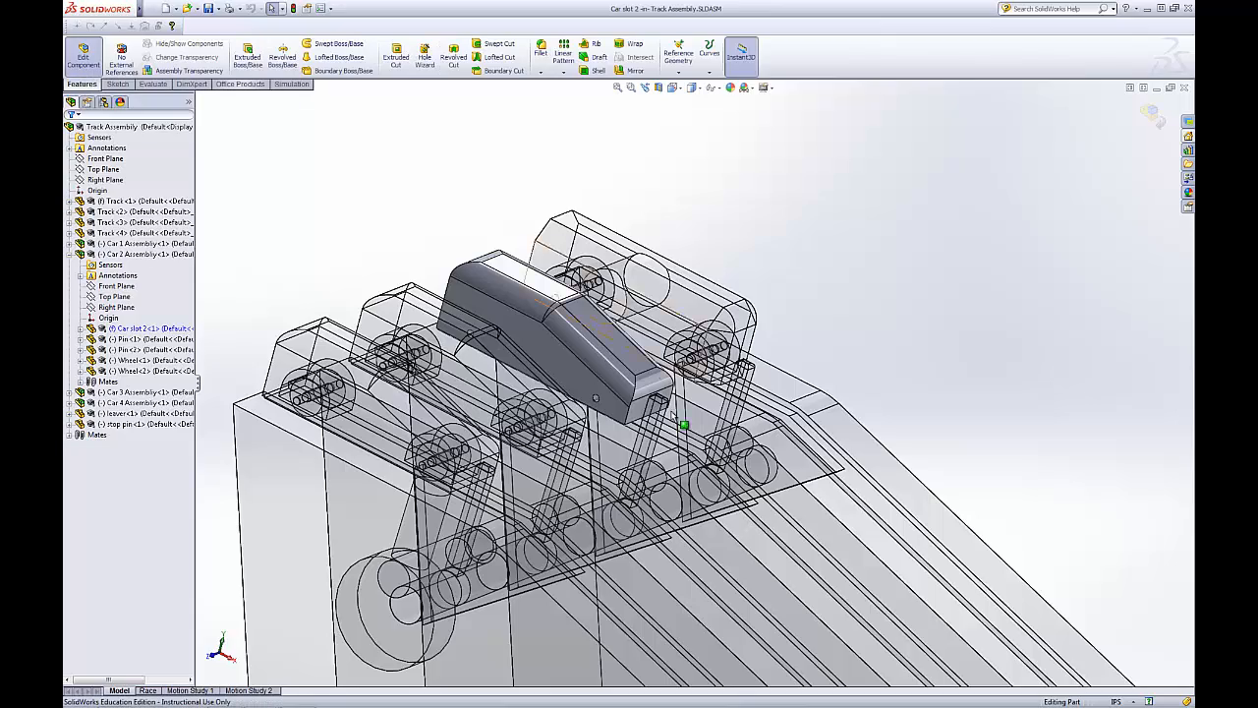
left_click_drag(683, 424, 878, 440)
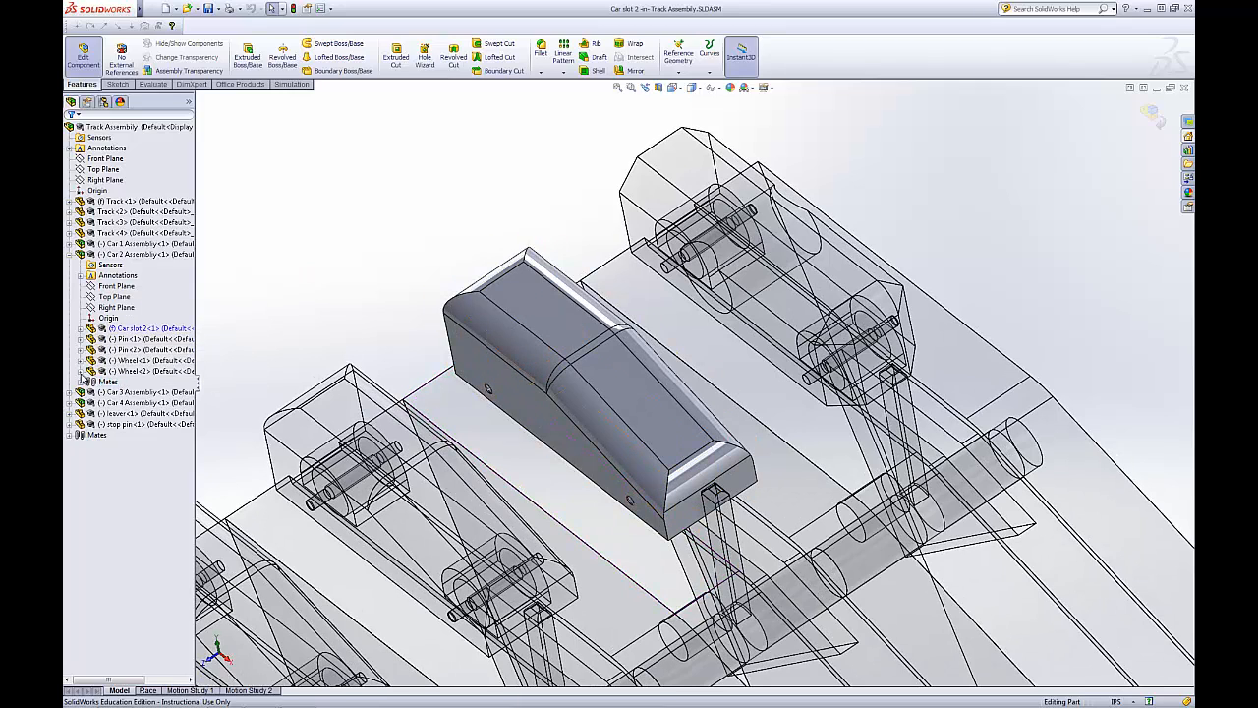
left_click(116, 307)
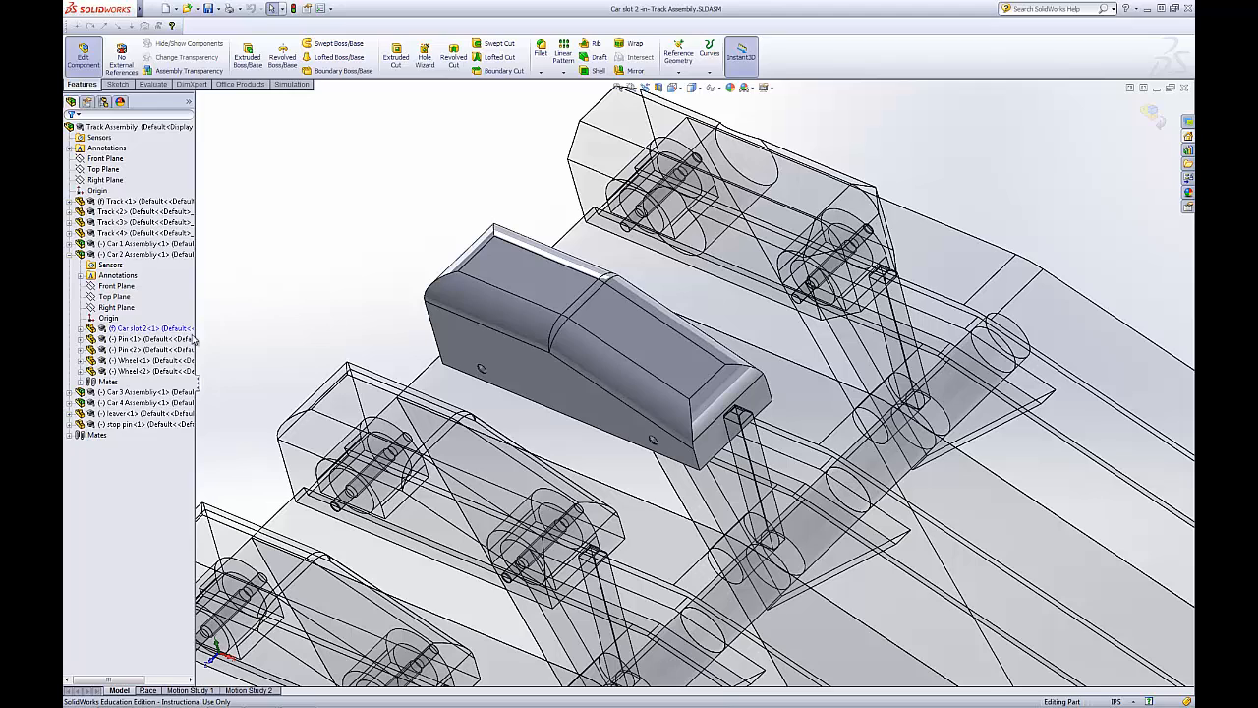
In Car slot 2's feature tree, remove Fillet1 and edit Chamfer1, accepting the warning.
left_click(82, 329)
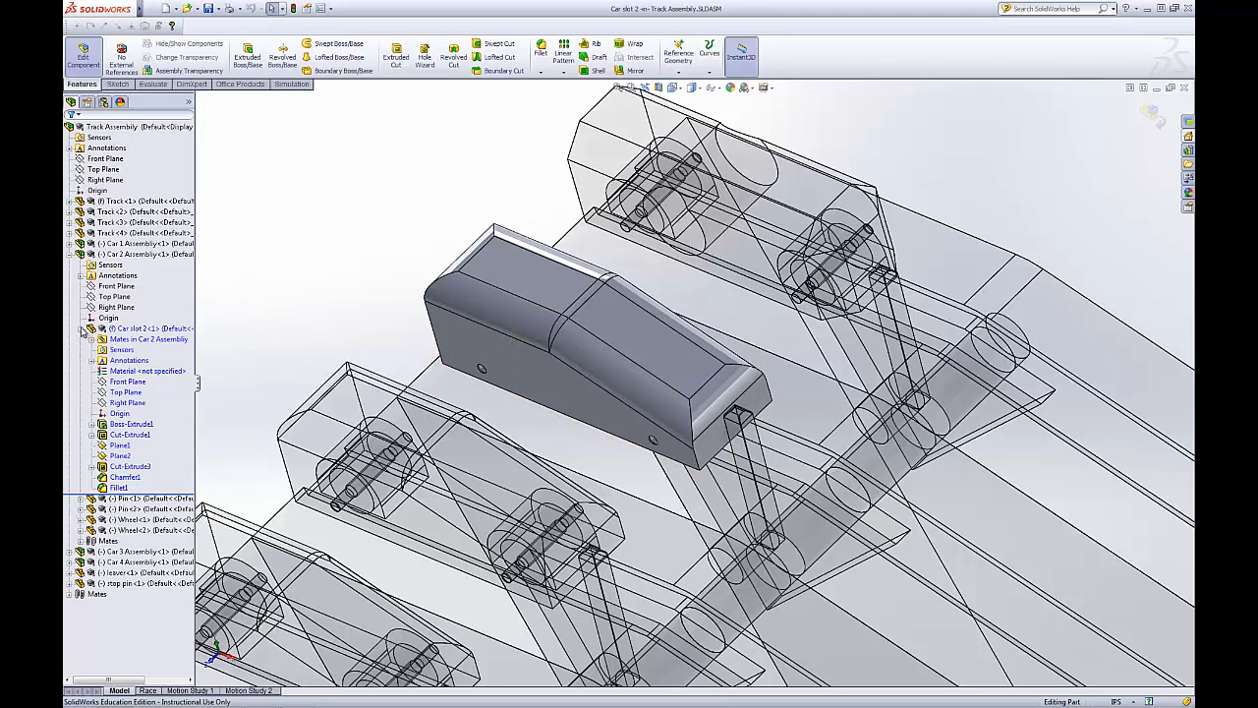
left_click(124, 477)
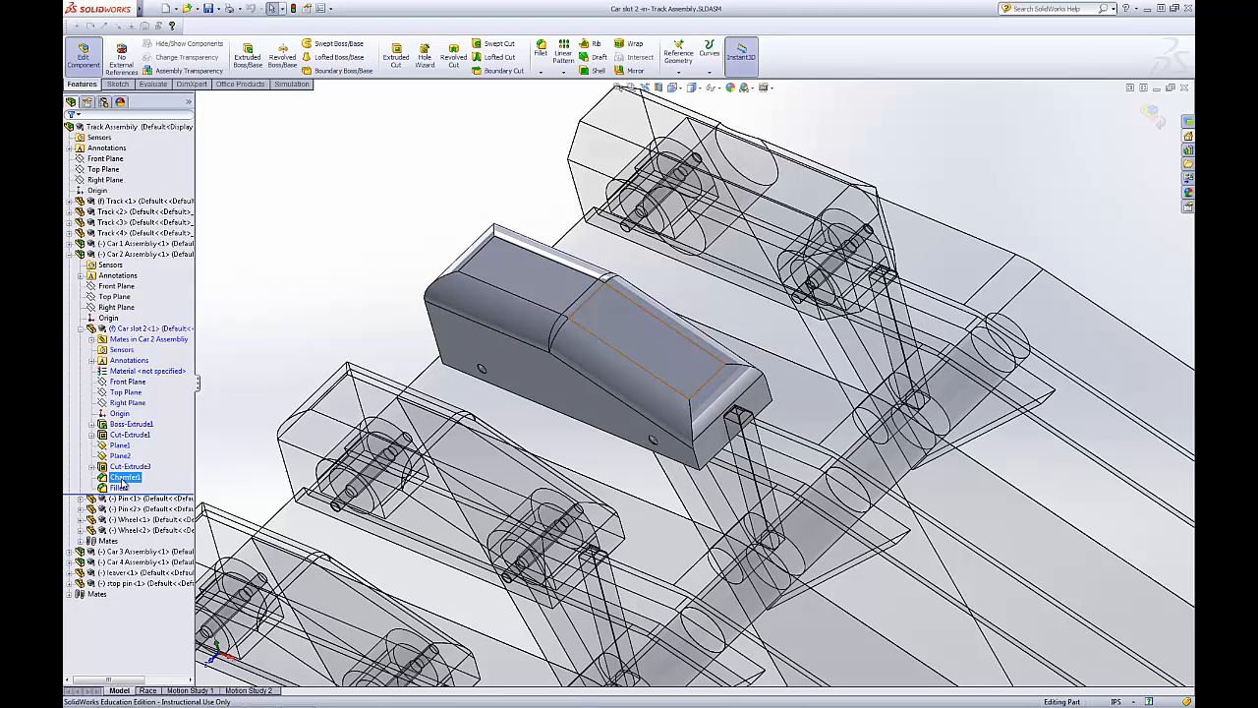
left_click(118, 487)
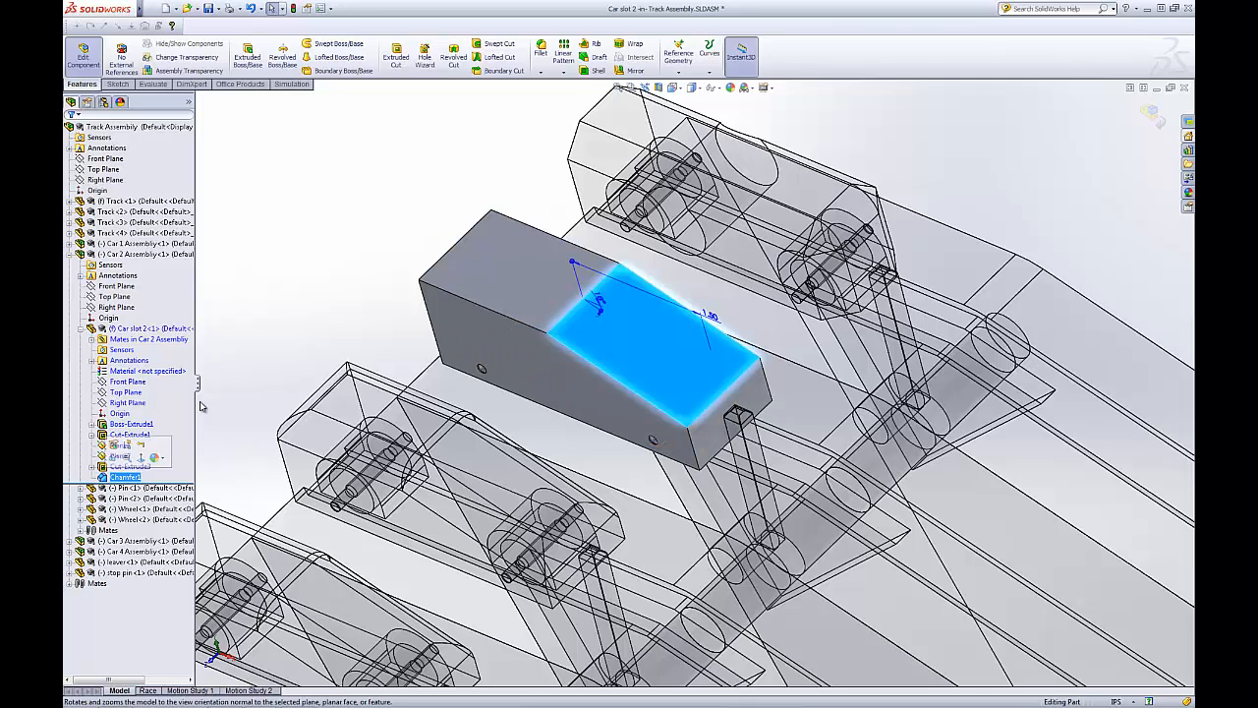
right_click(125, 477)
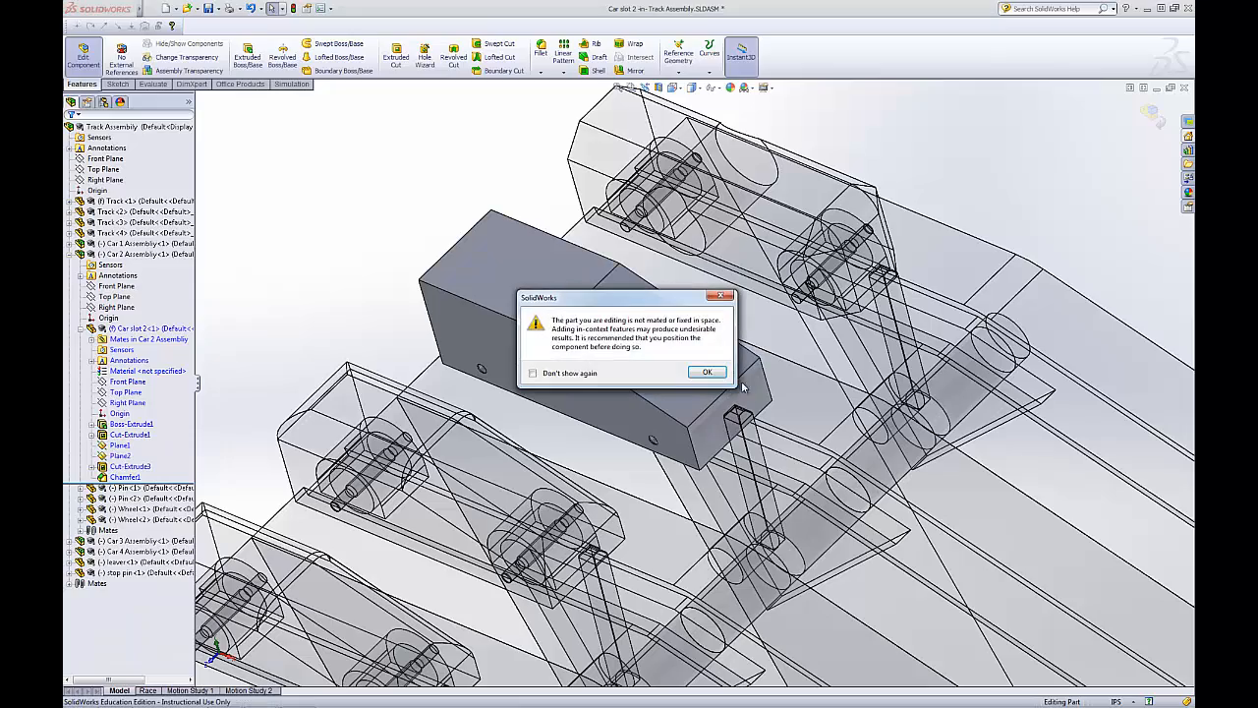
left_click(707, 371)
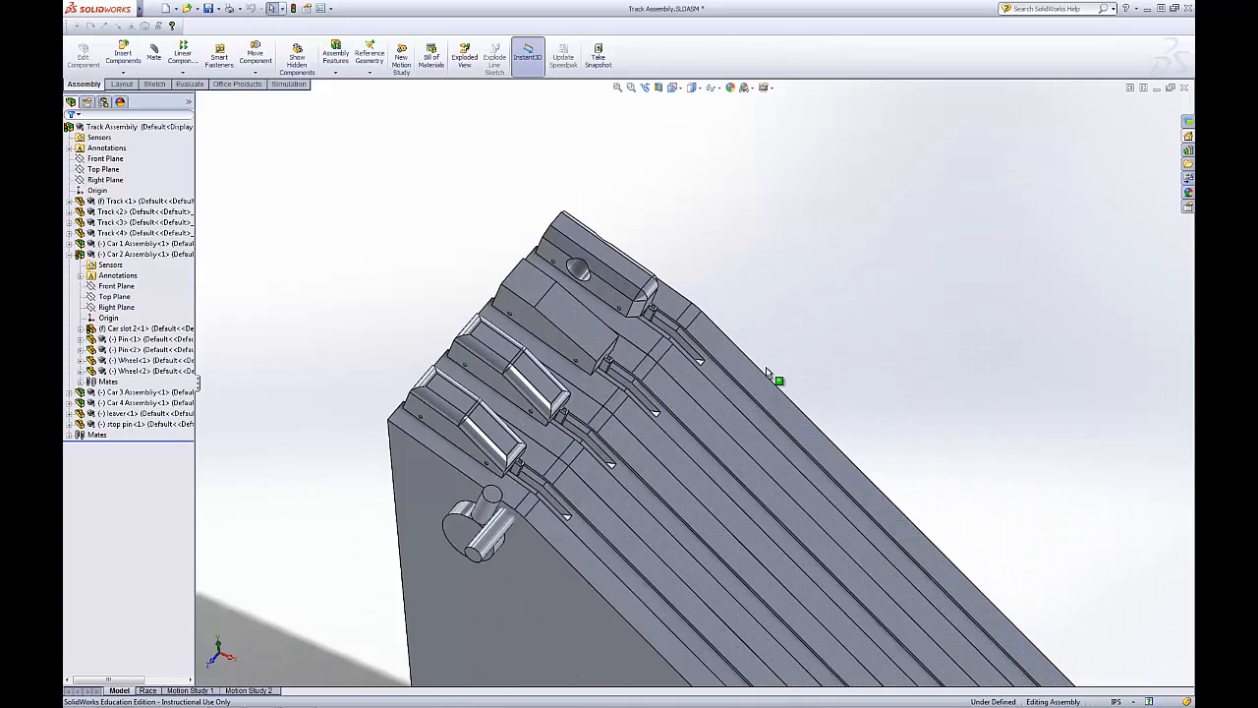
mouse_move(727, 274)
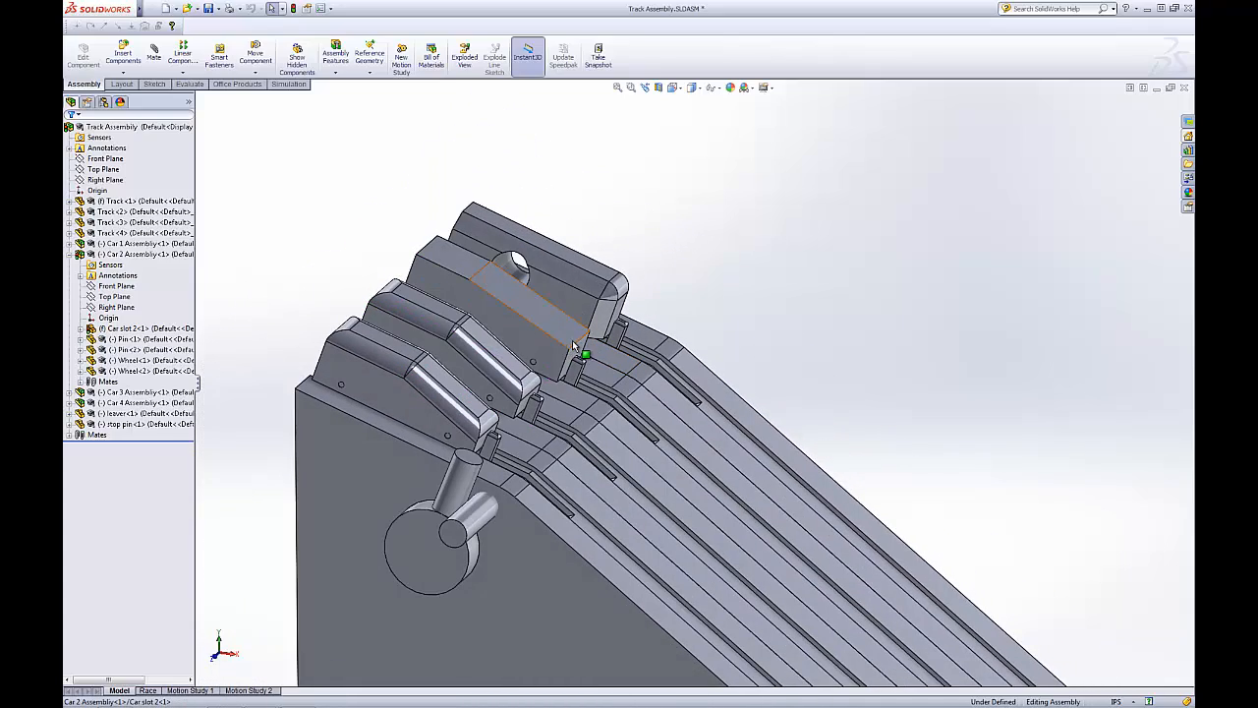
left_click(575, 344)
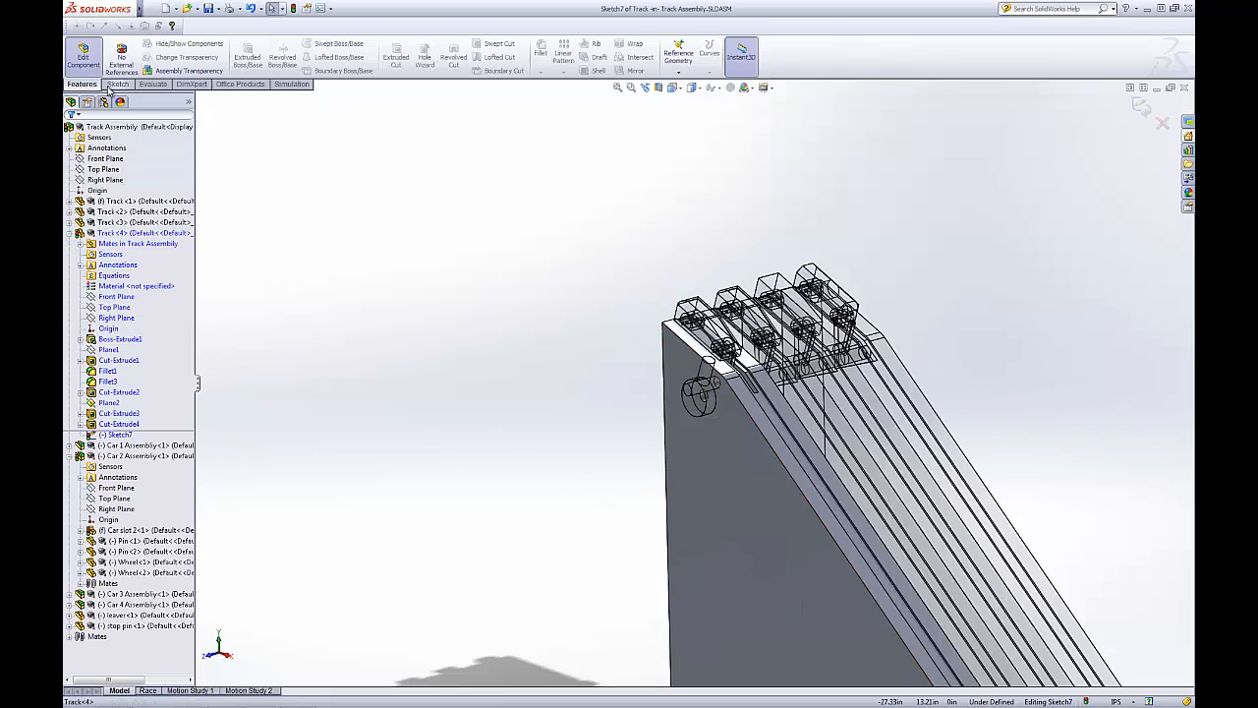
Draw a large circle on Track<4>'s side face in Sketch7 with the Circle tool.
left_click(118, 83)
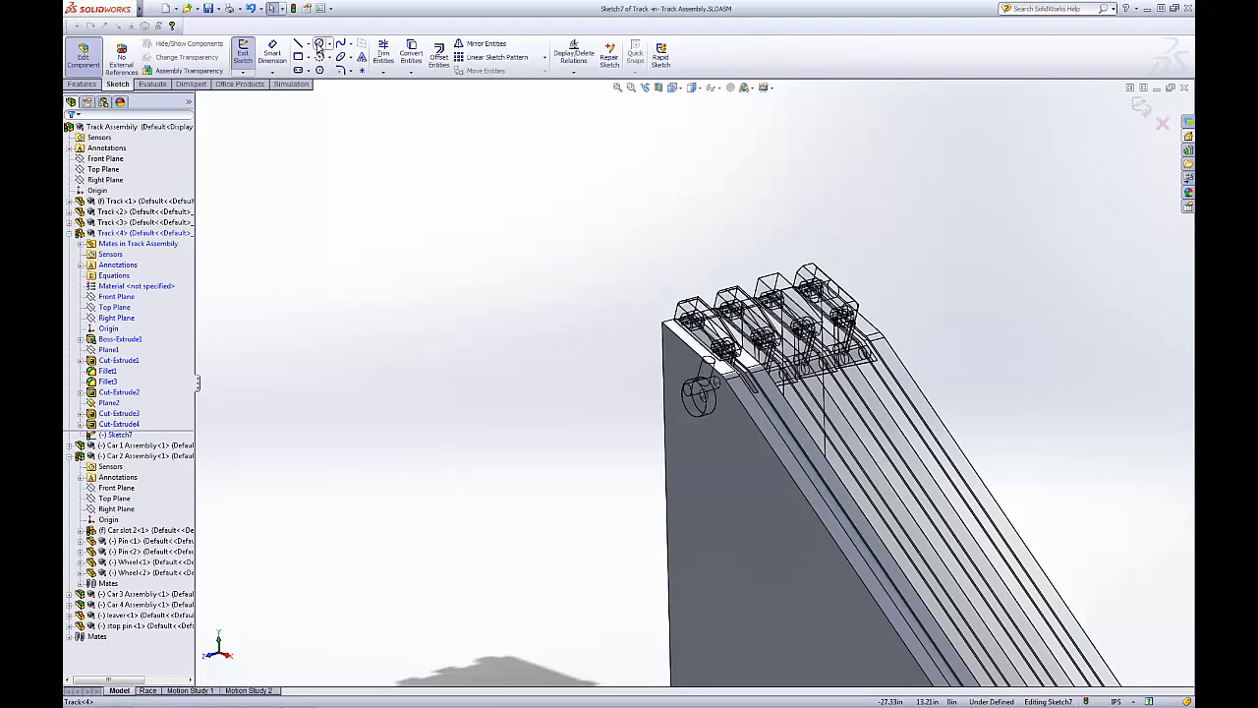
left_click(319, 43)
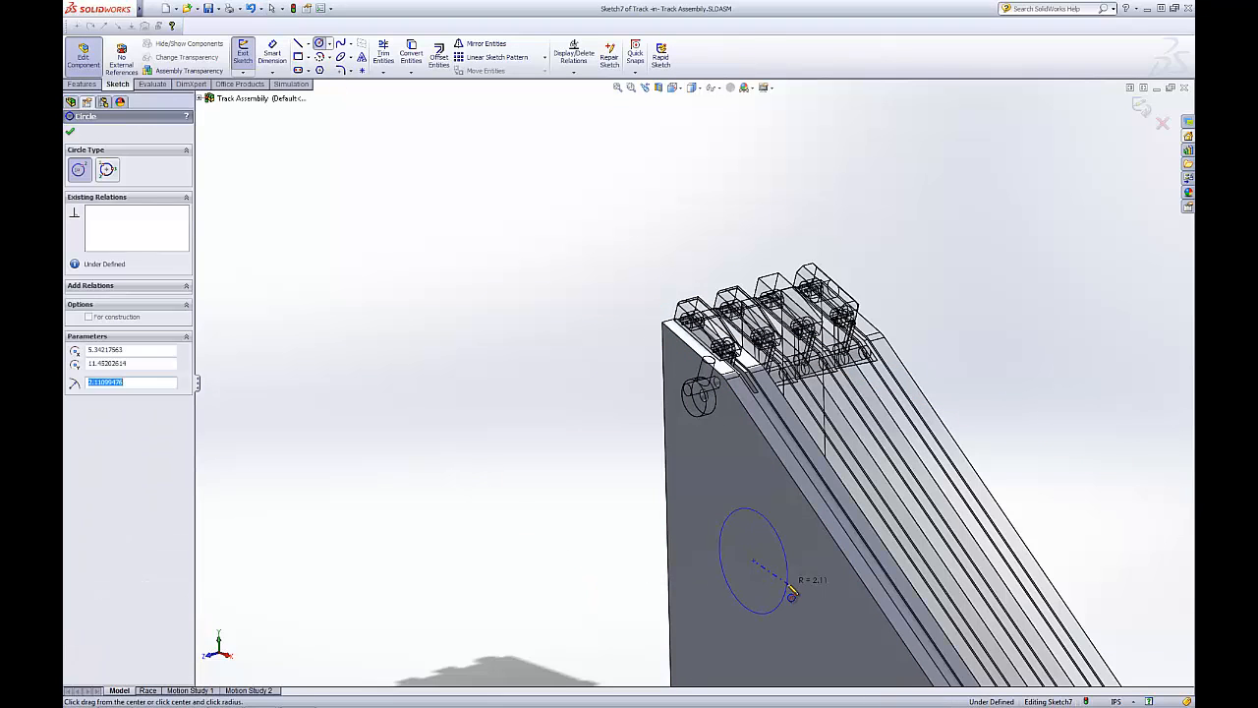
left_click(242, 51)
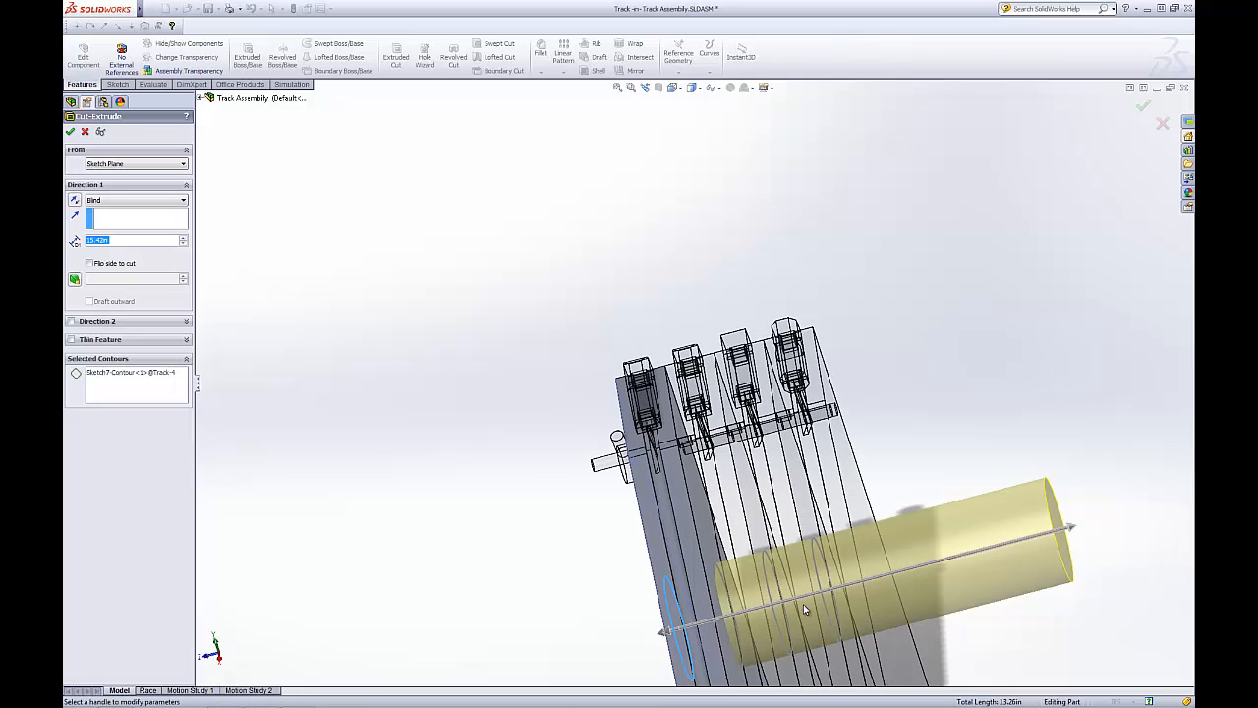
mouse_move(1091, 494)
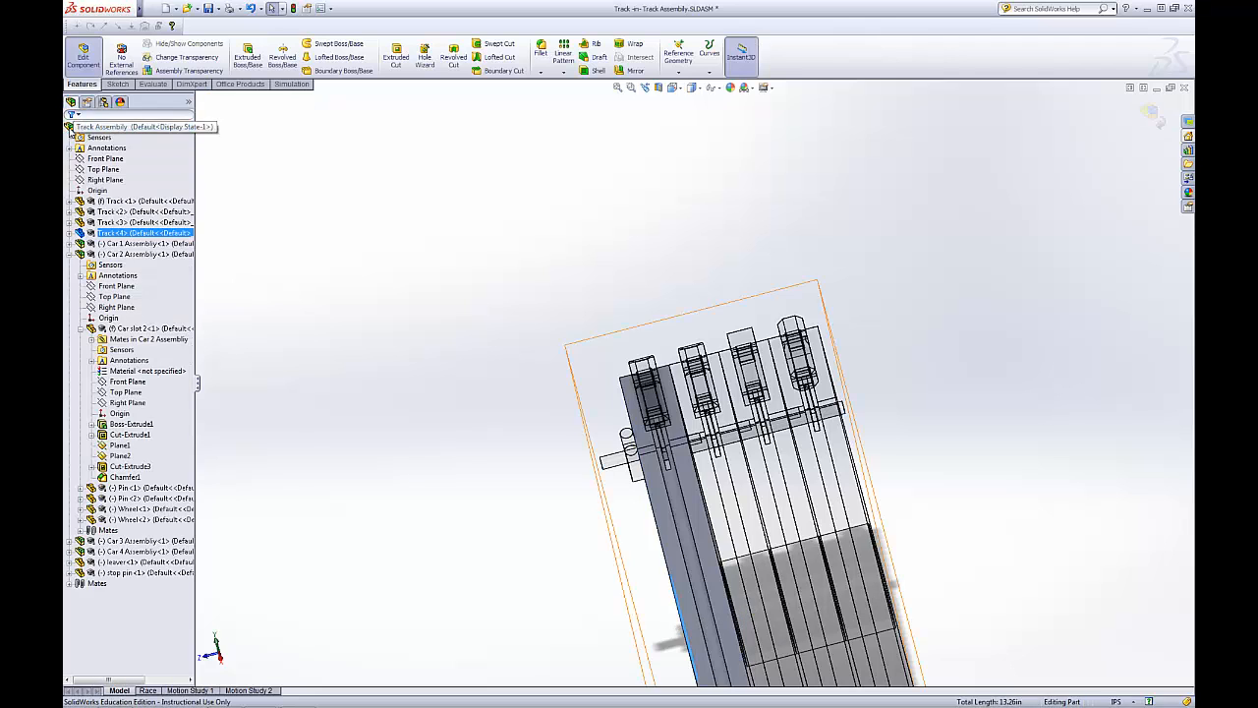
Exit Edit Component and orbit the assembly to inspect the hole through the tracks.
left_click(84, 56)
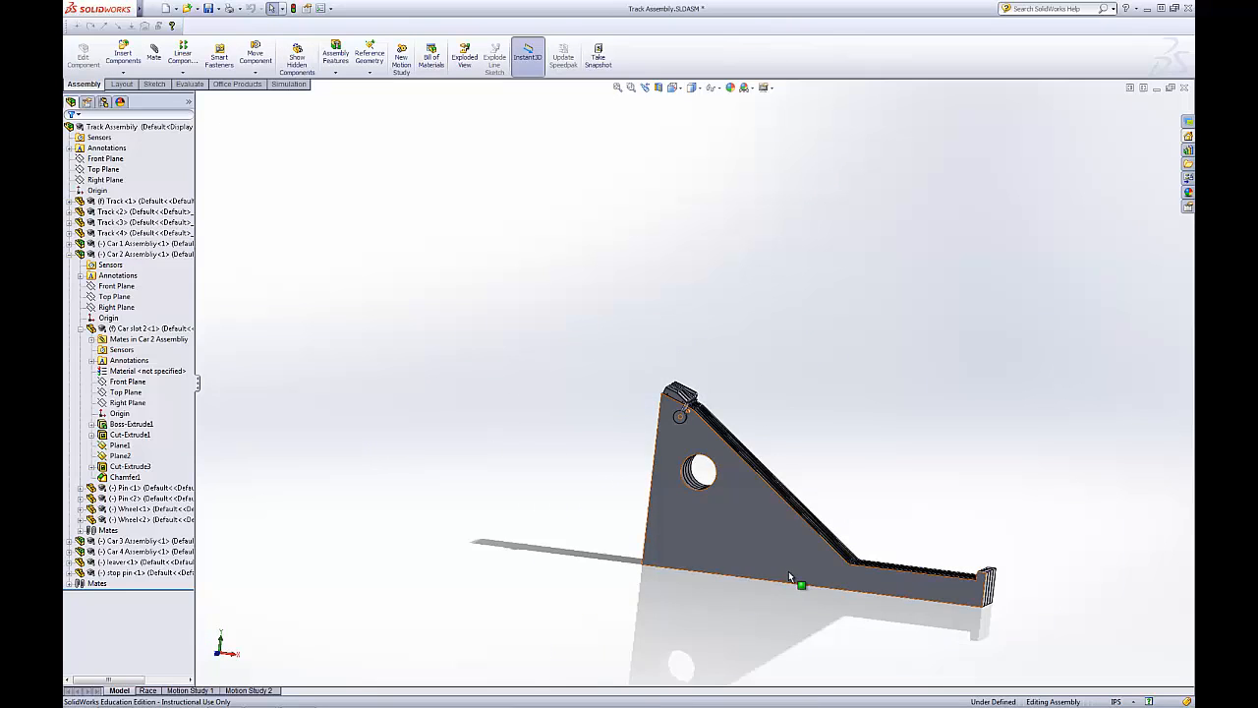
left_click_drag(791, 575, 777, 344)
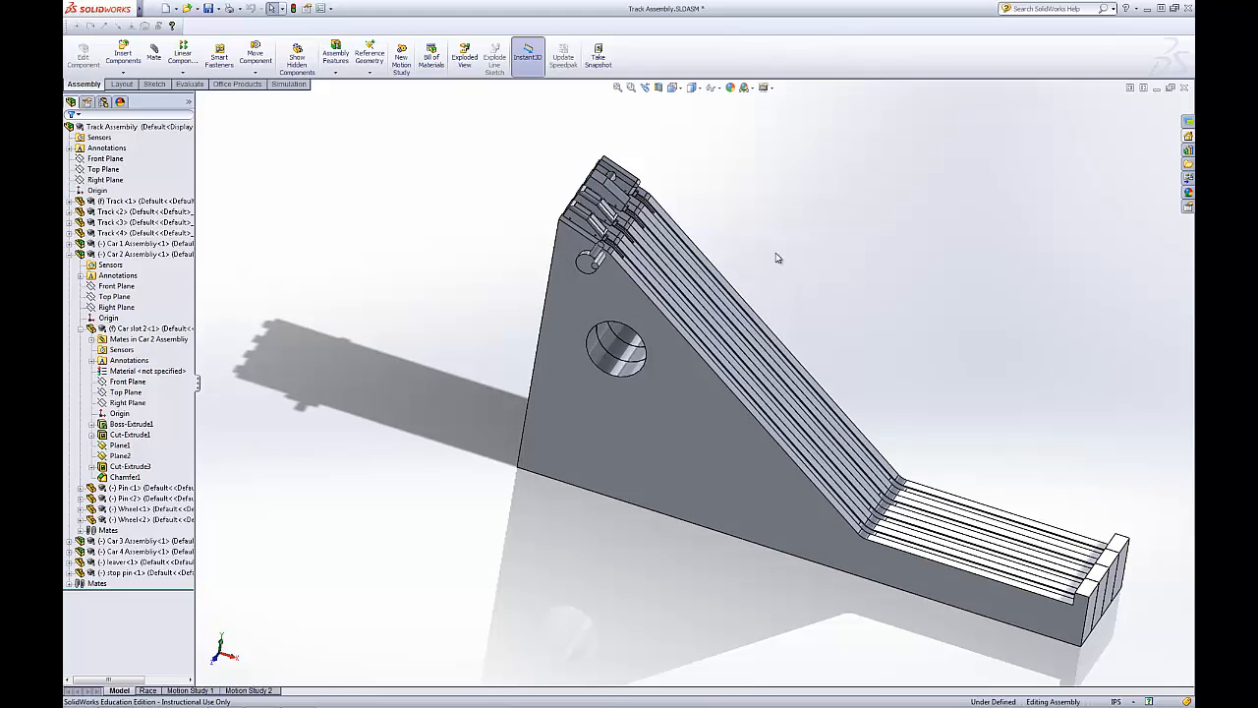
mouse_move(909, 256)
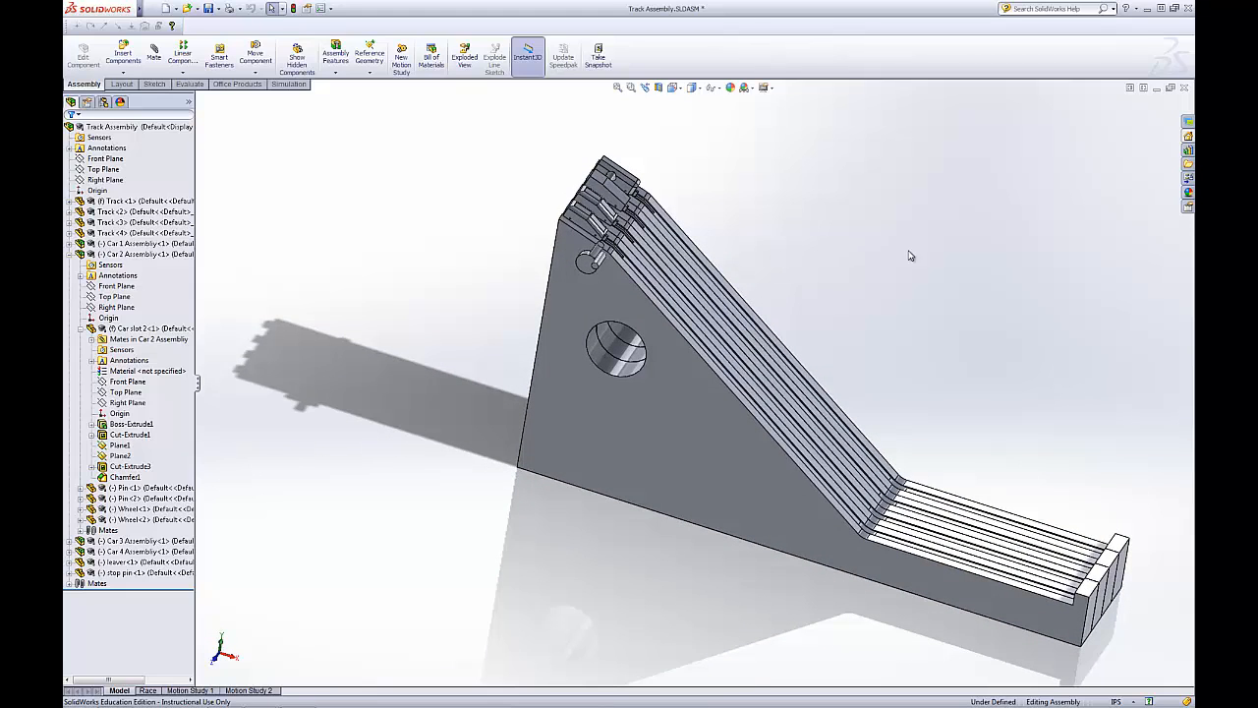